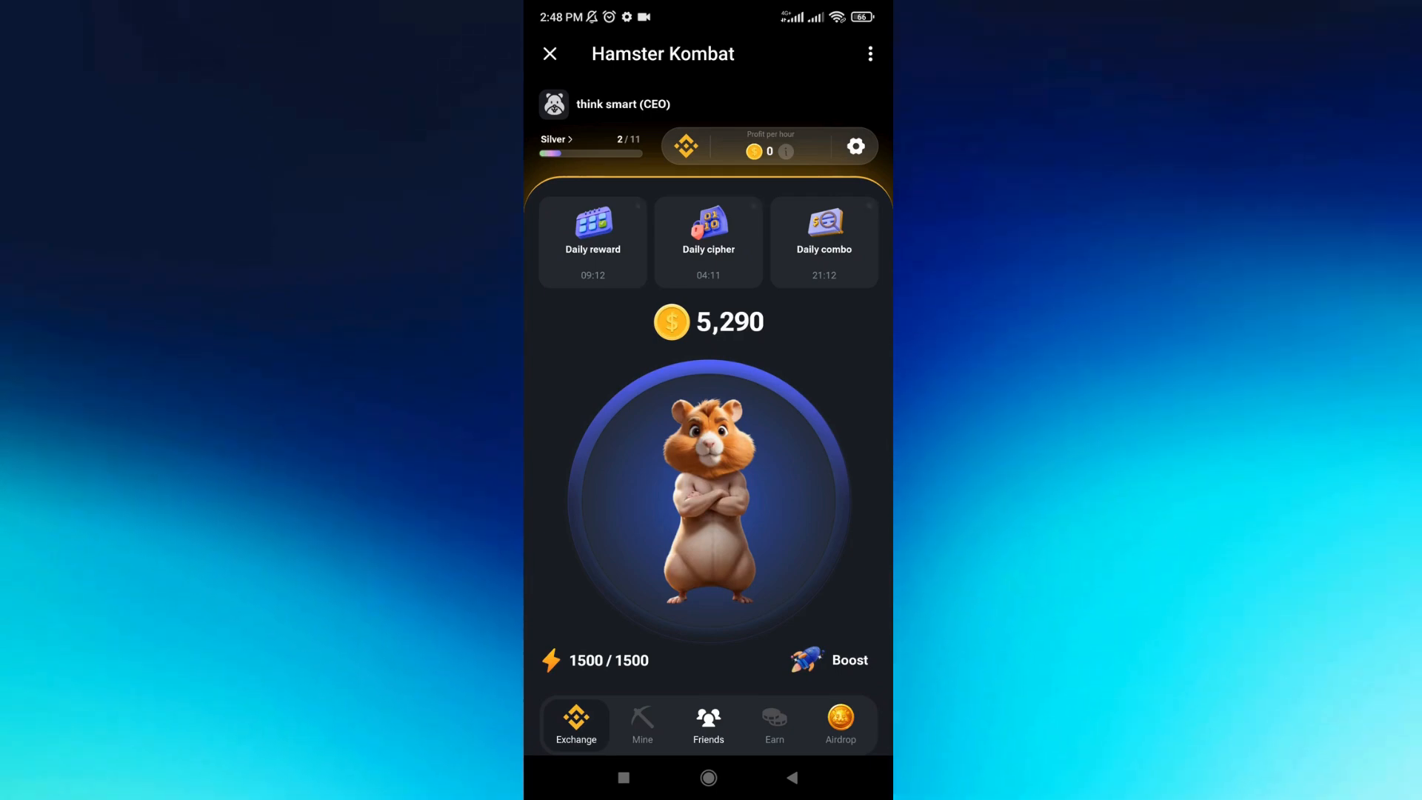
Tap the hamster three times for coins, then go to the Earn tasks page
{"action": "left_click", "coordinate": [730, 499]}
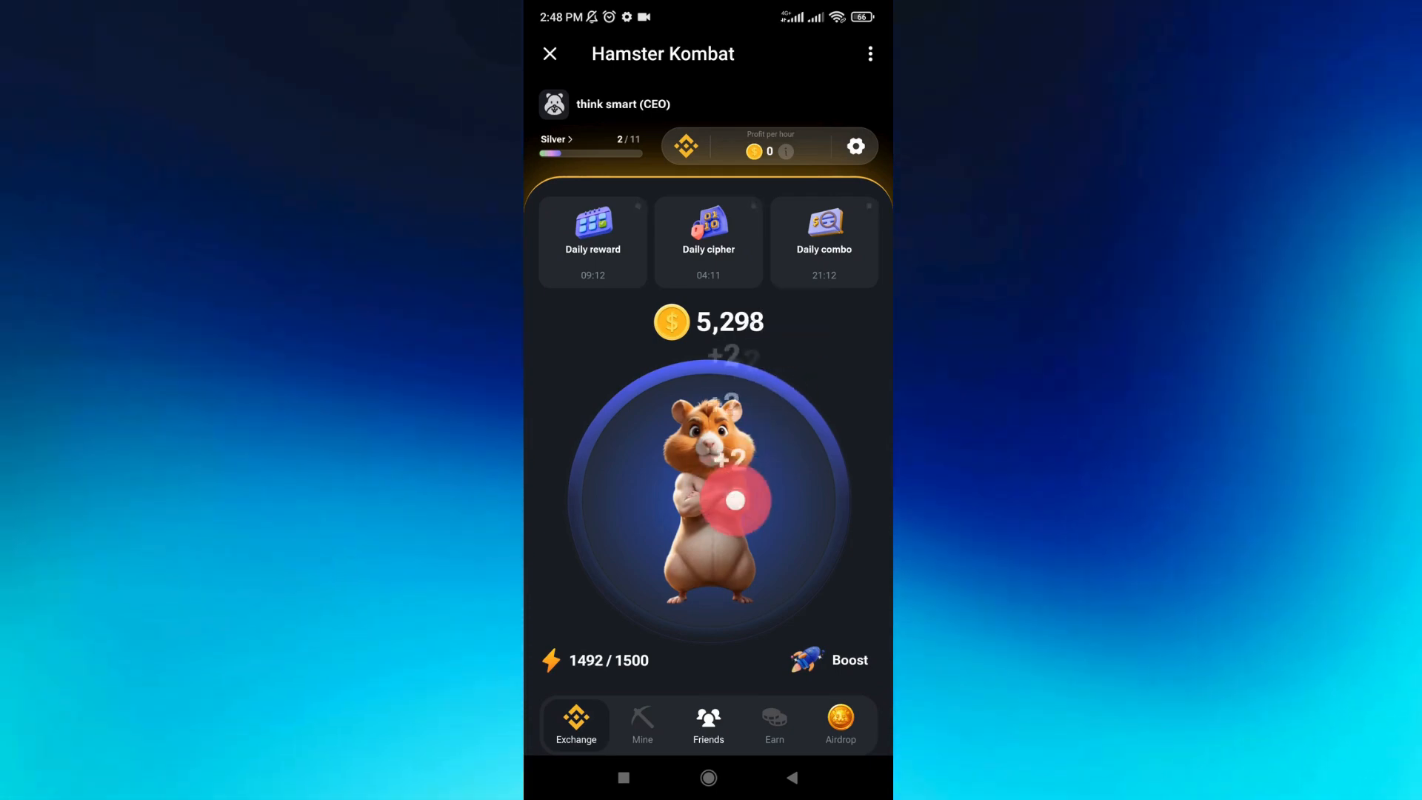
{"action": "left_click", "coordinate": [730, 499]}
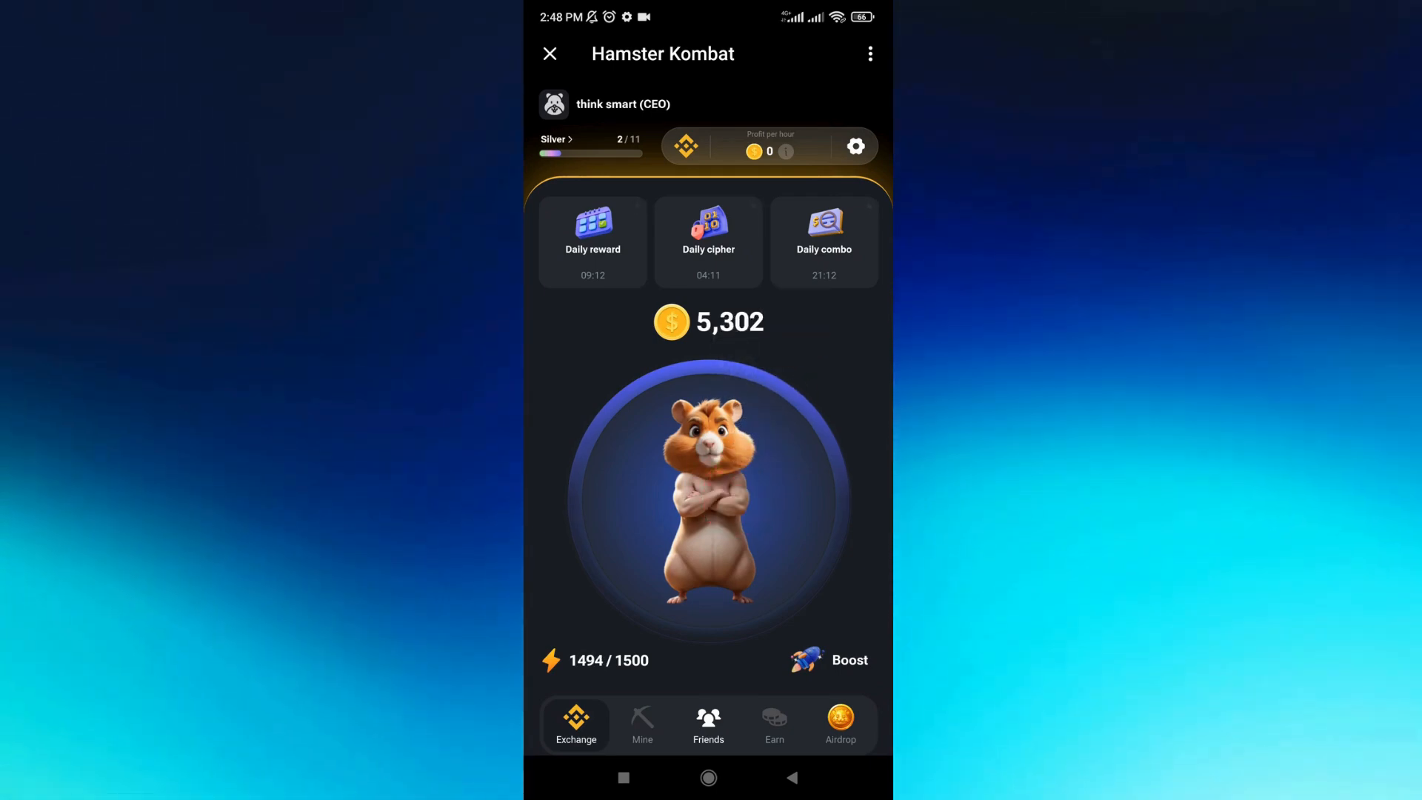
{"action": "left_click", "coordinate": [708, 499]}
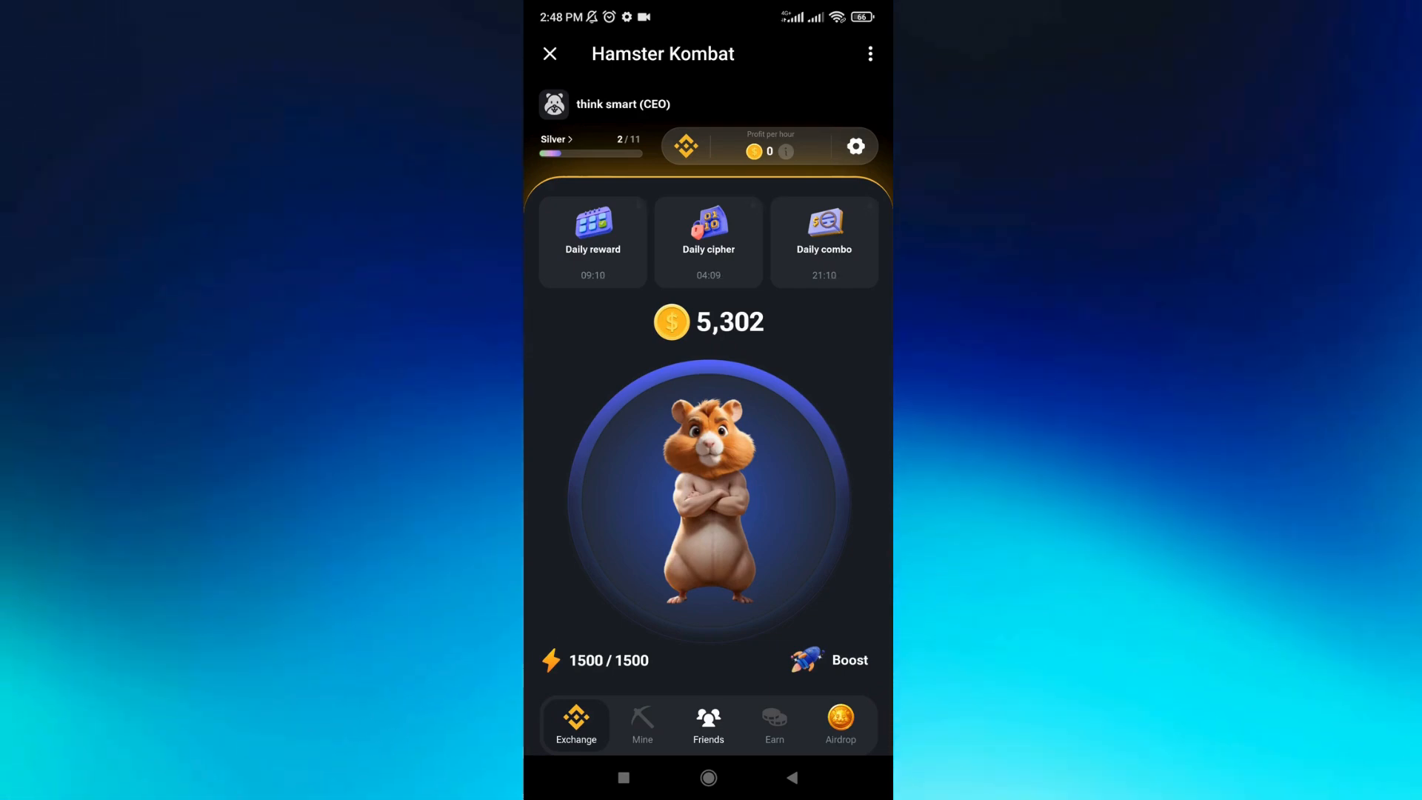
{"action": "left_click", "coordinate": [773, 724]}
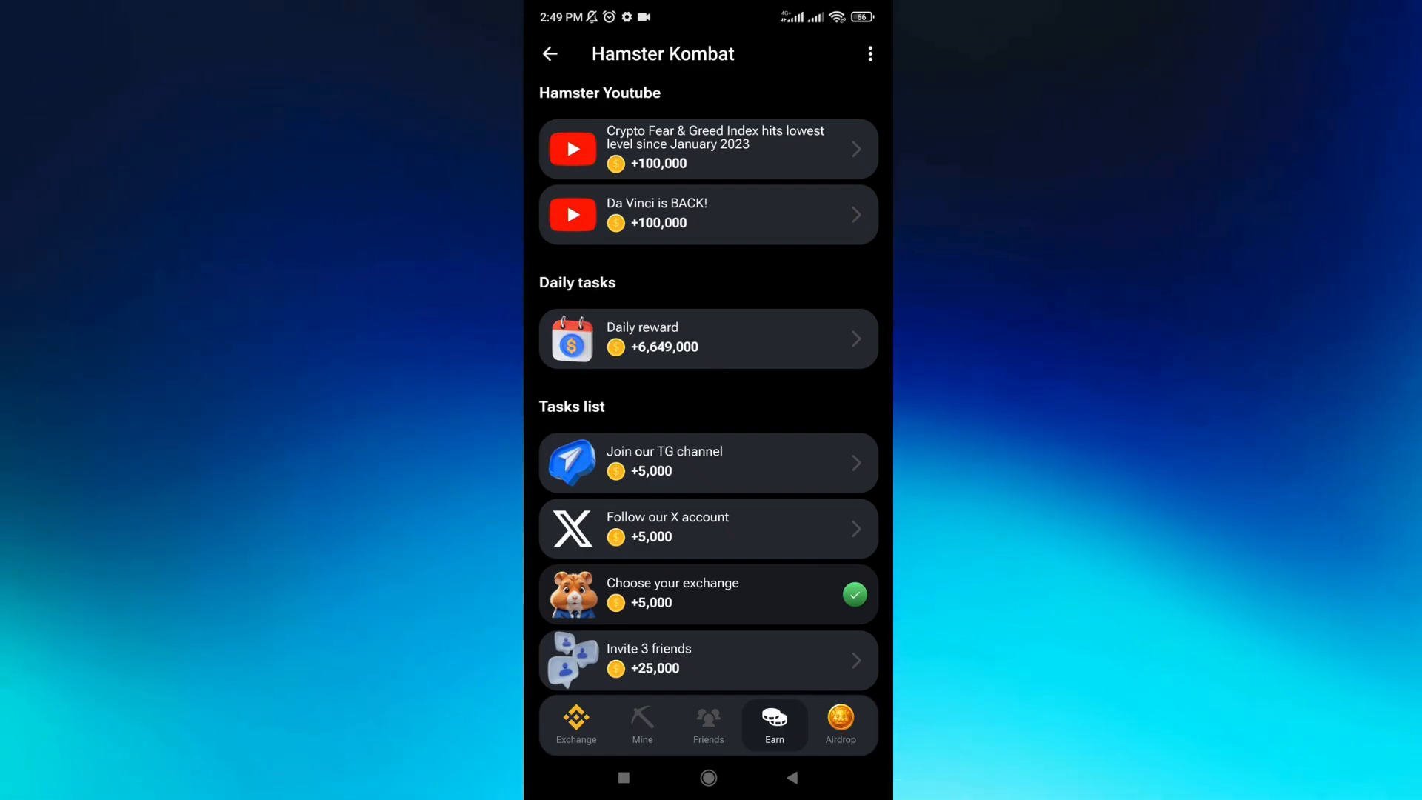
Bring up the exchange list from the Choose your exchange task's popup
{"action": "left_click", "coordinate": [708, 594]}
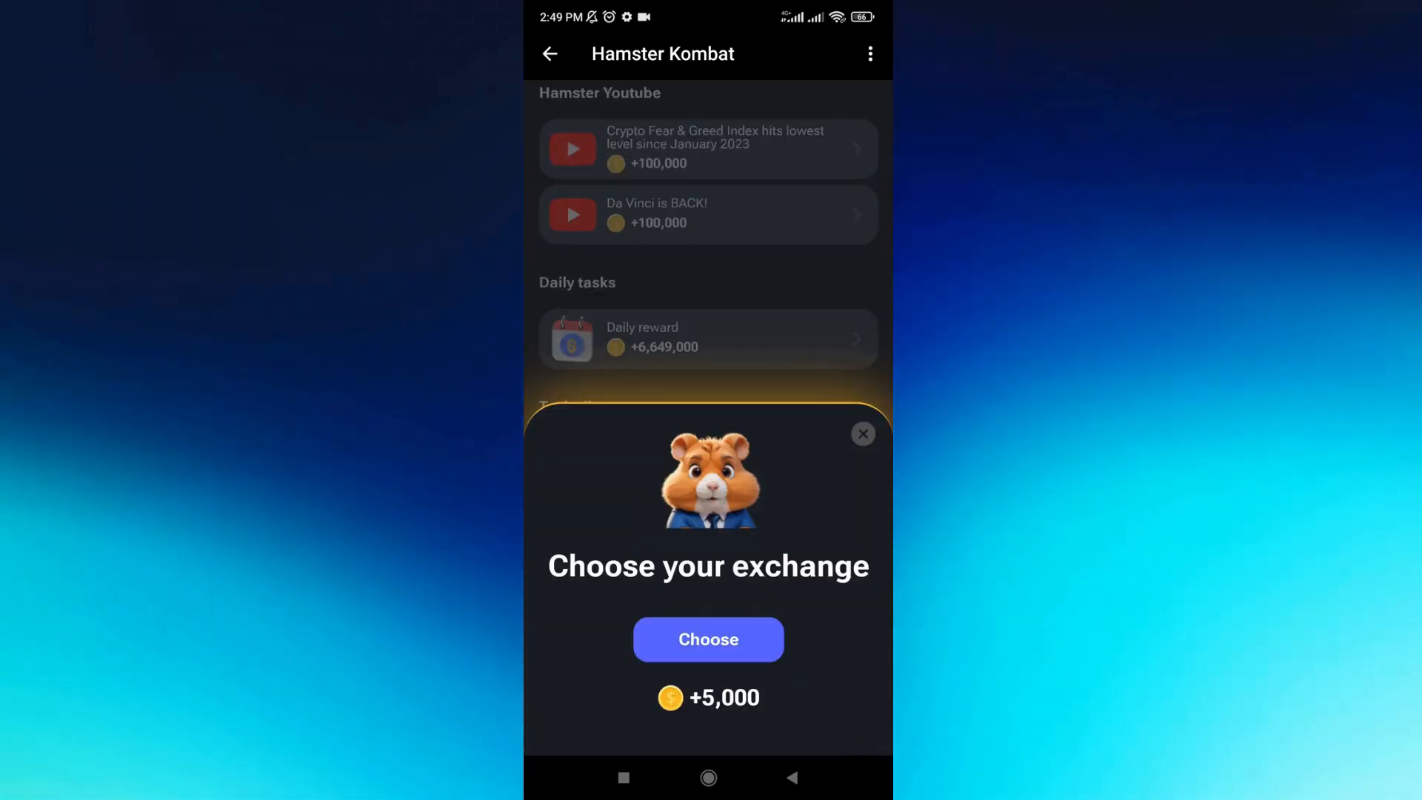
{"action": "left_click", "coordinate": [708, 640]}
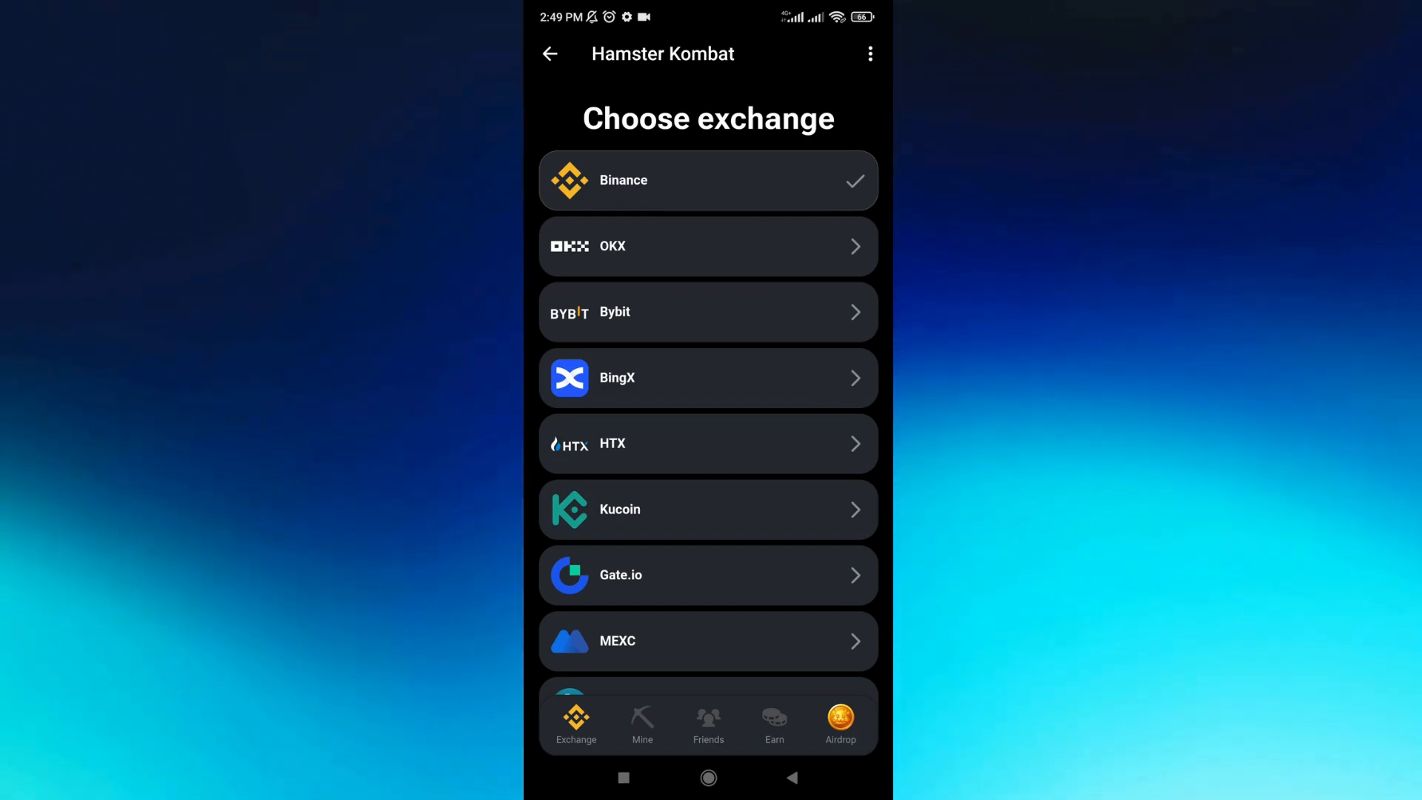
Select Binance from the exchange list as the linked exchange
{"action": "scroll", "scroll_direction": "down", "scroll_amount": 3}
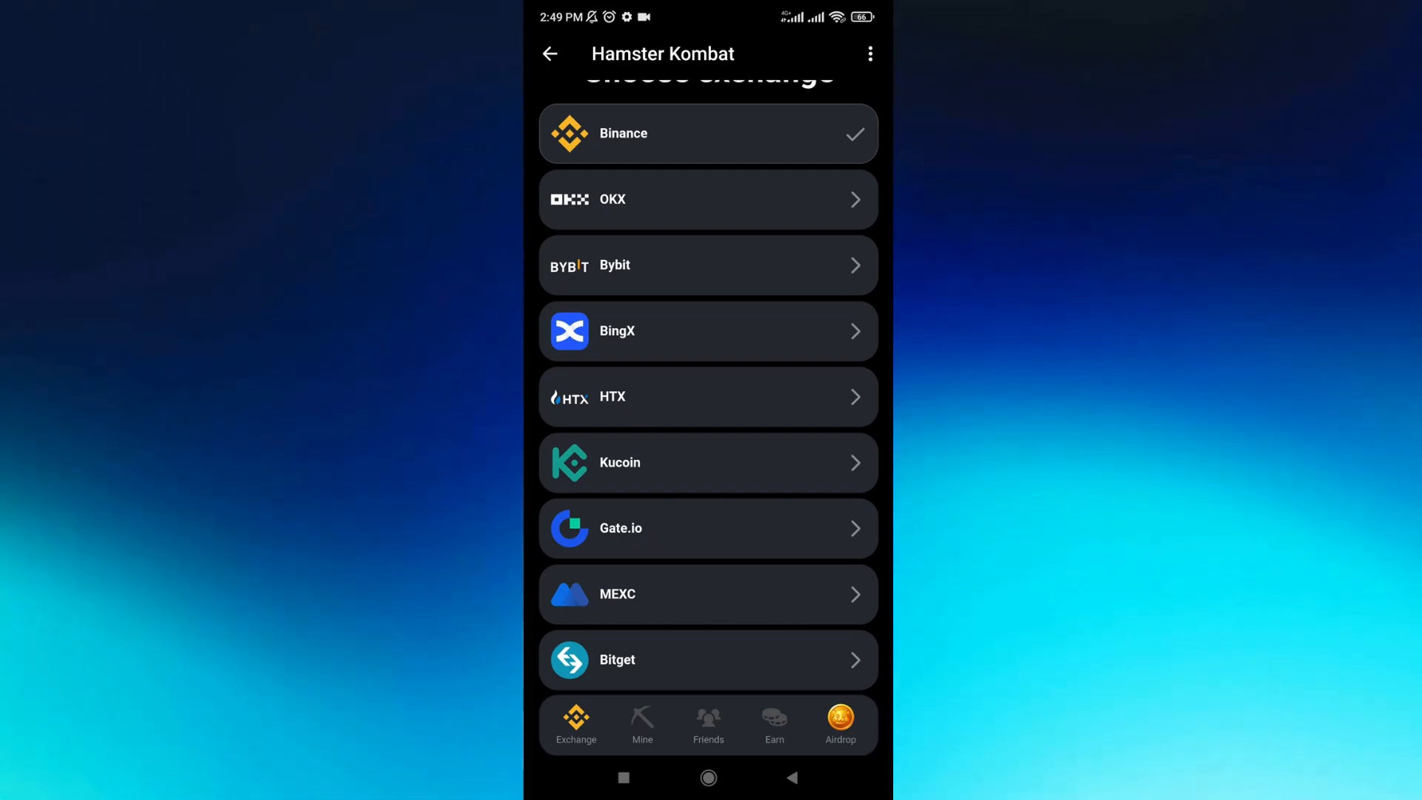
{"action": "left_click", "coordinate": [766, 399]}
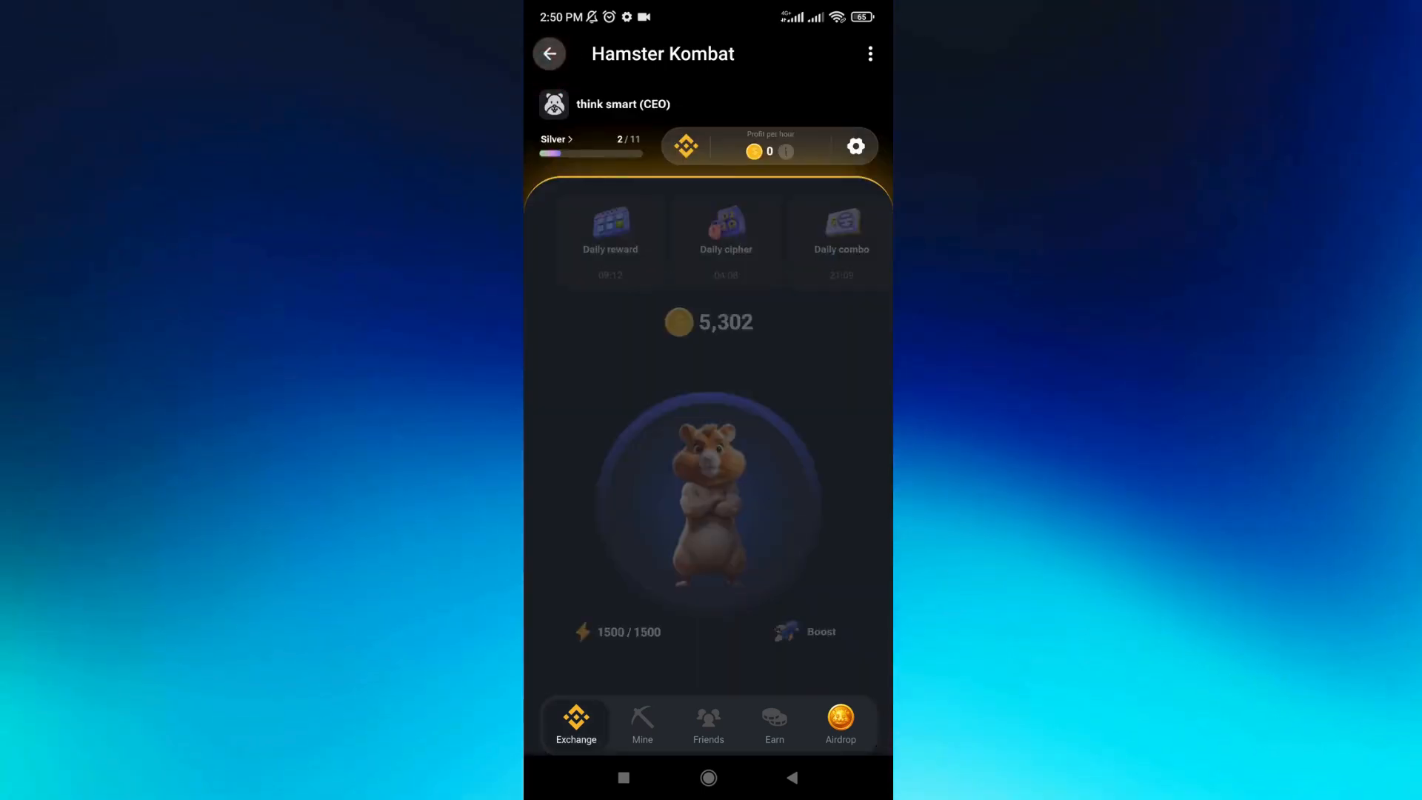
{"action": "left_click", "coordinate": [853, 147]}
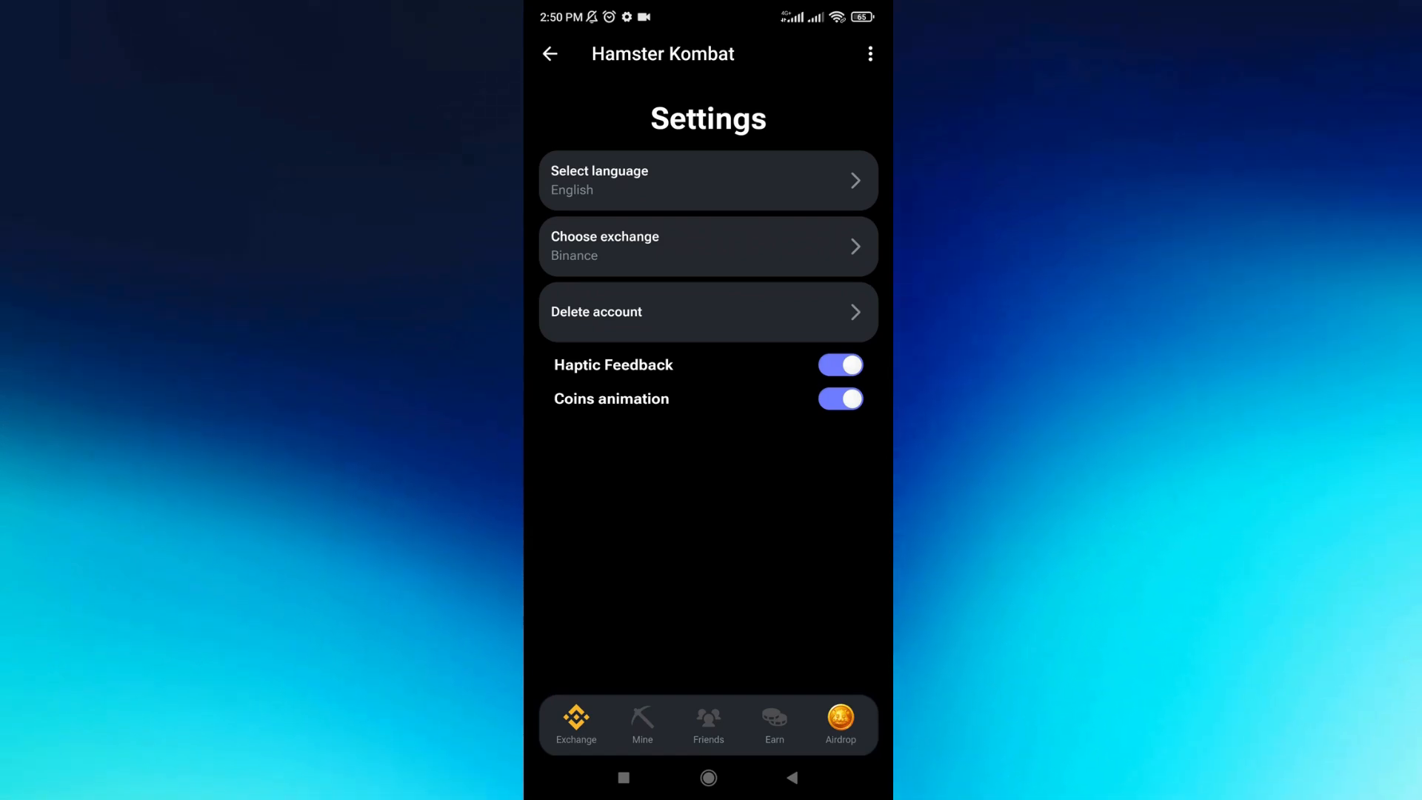
{"action": "left_click", "coordinate": [550, 53]}
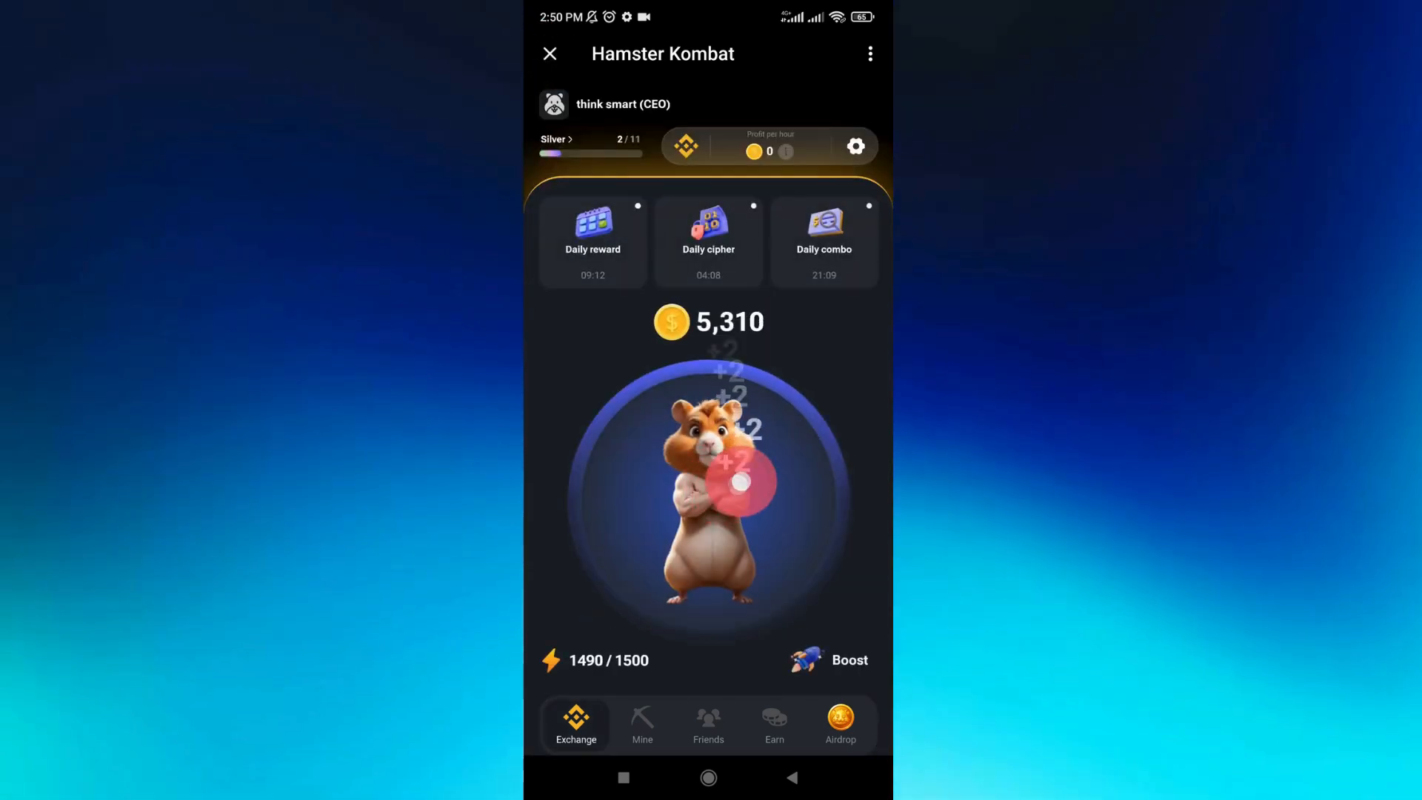
Tap the hamster three times for coins, then go to the Invite friends page
{"action": "left_click", "coordinate": [726, 480]}
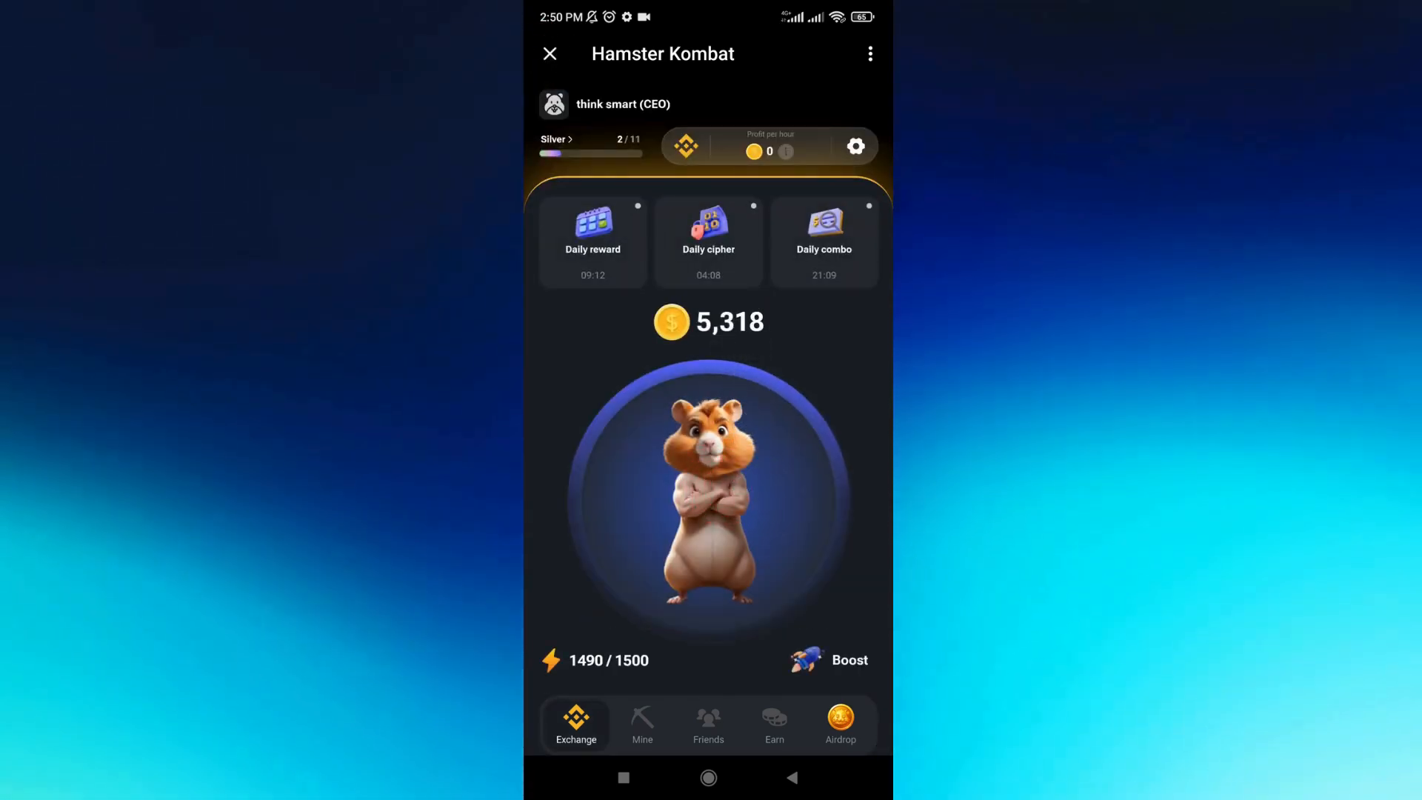
{"action": "left_click", "coordinate": [708, 499]}
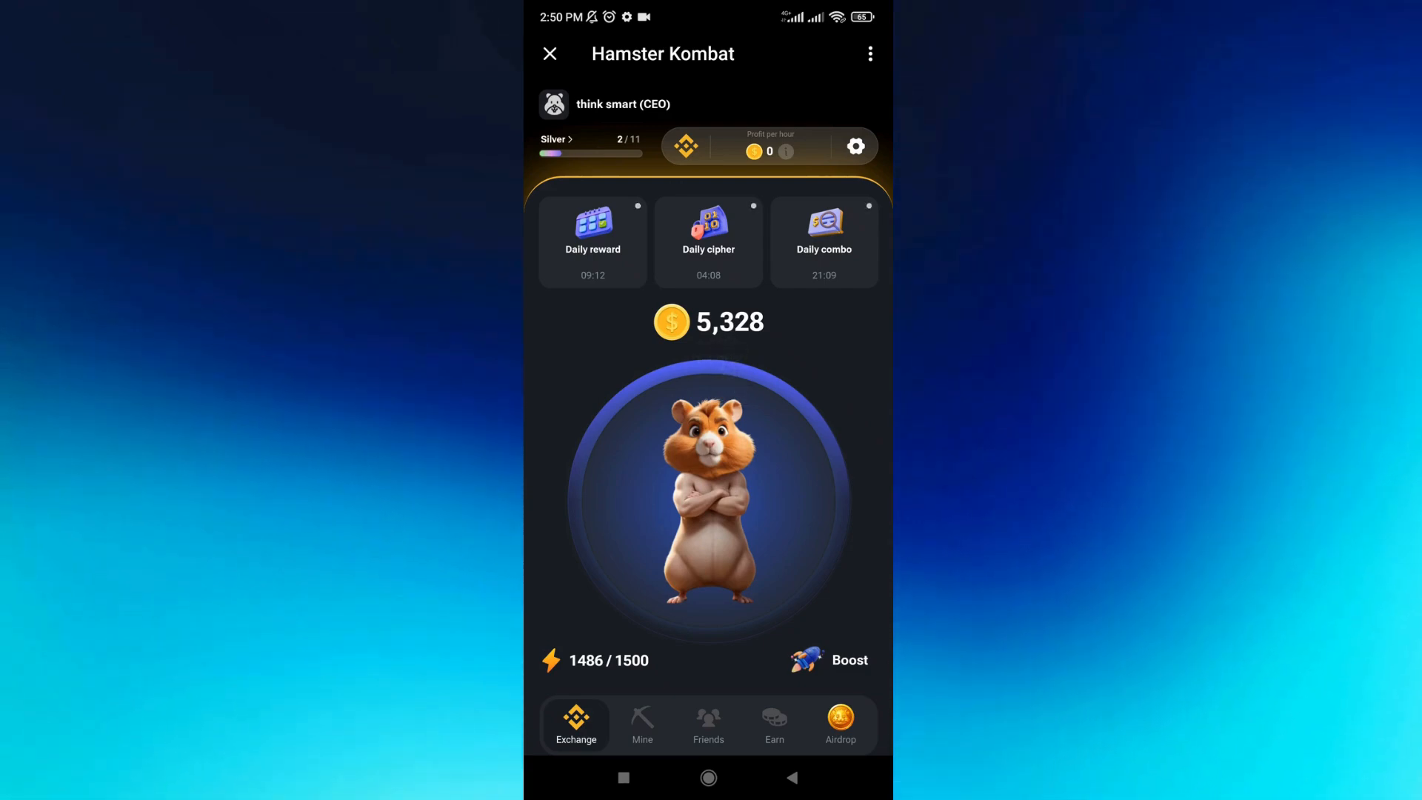
{"action": "left_click", "coordinate": [708, 499]}
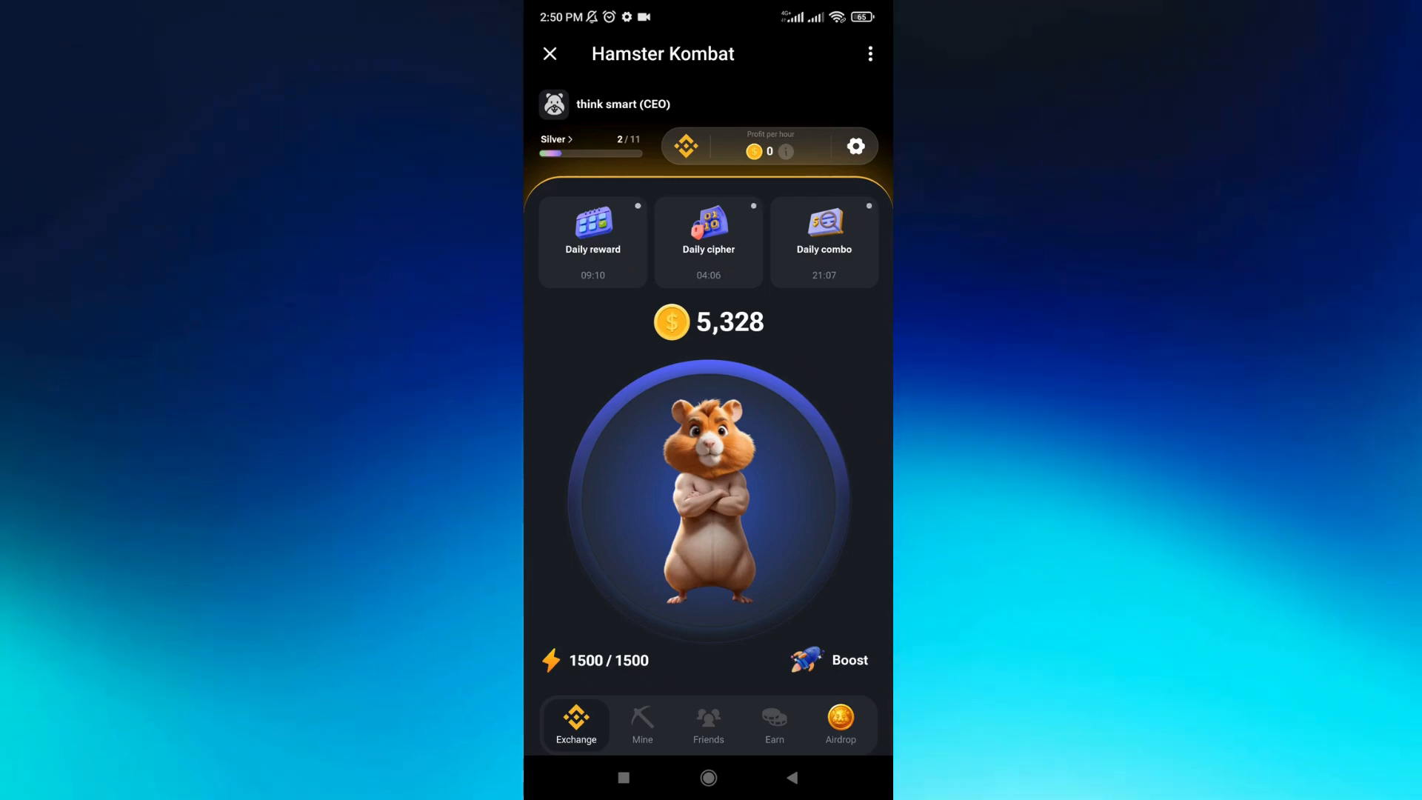
{"action": "left_click", "coordinate": [708, 724]}
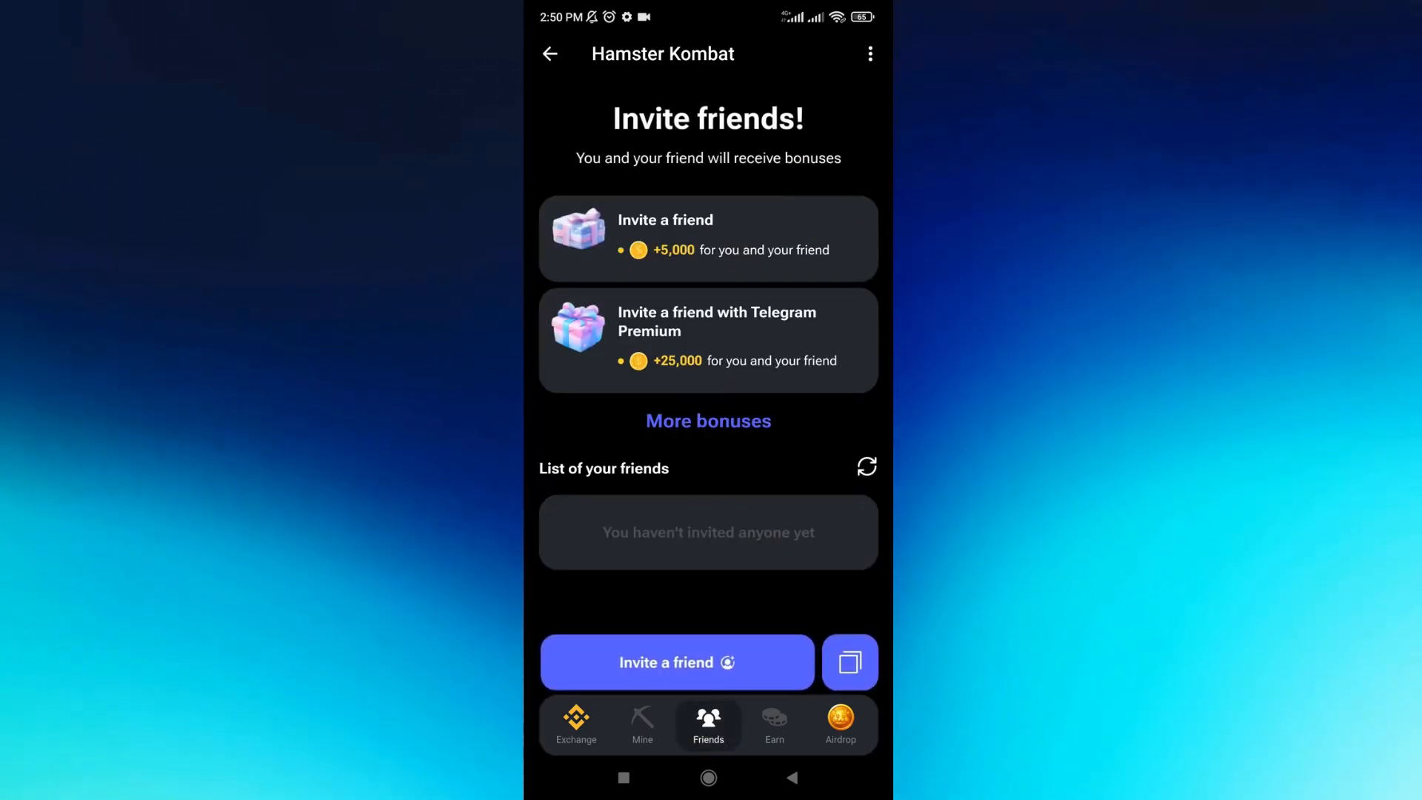